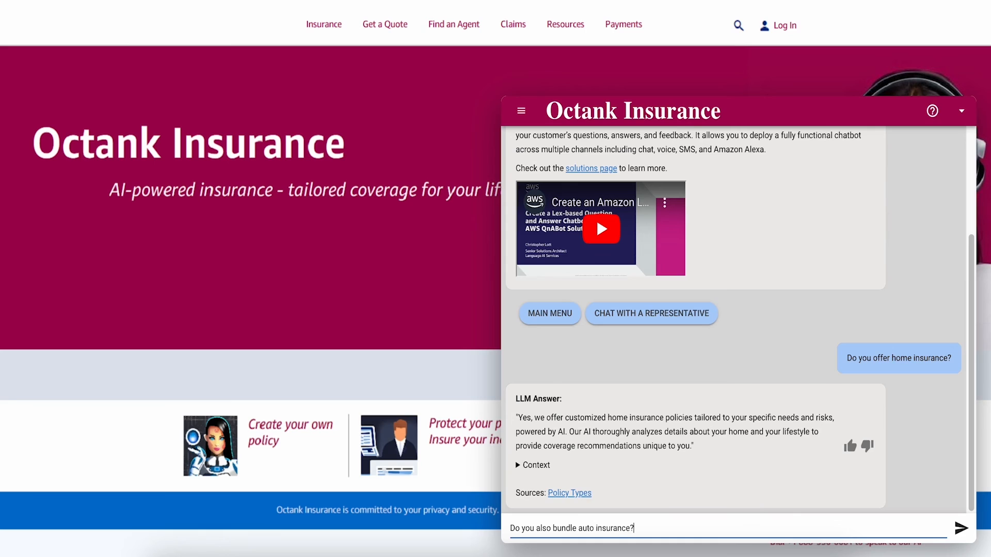
Ask "Do you also bundle auto insurance?" and receive the LLM answer about bundle savings
left_click(961, 529)
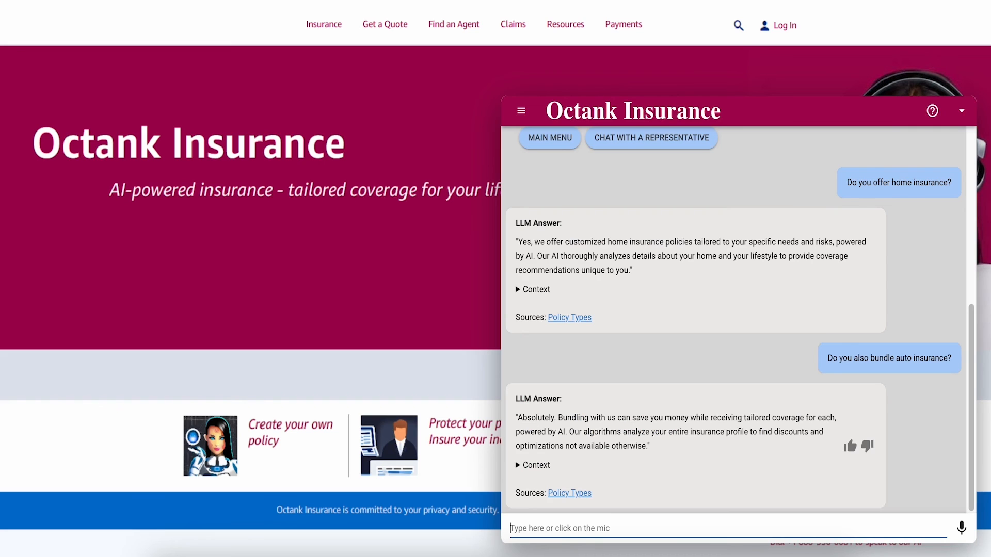
mouse_move(920, 435)
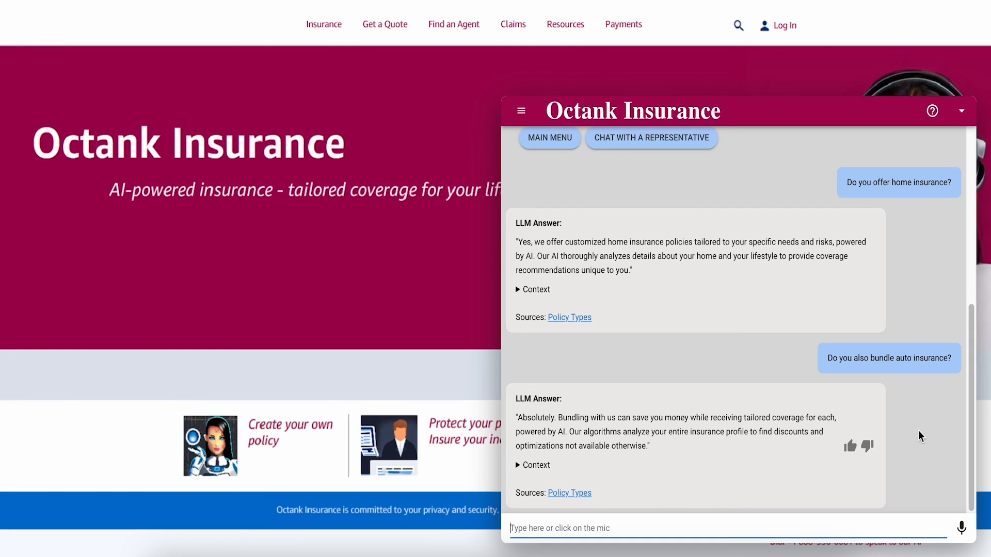
mouse_move(921, 438)
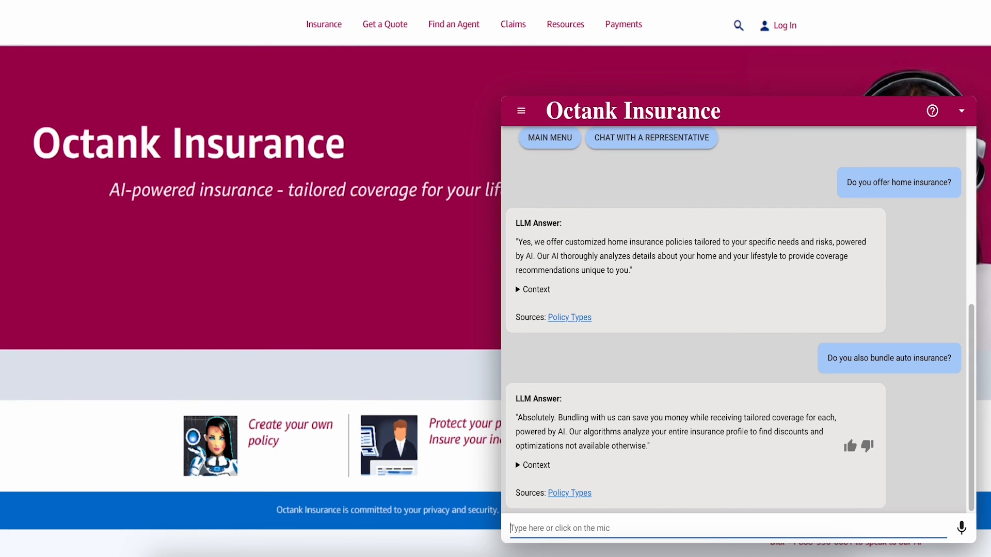